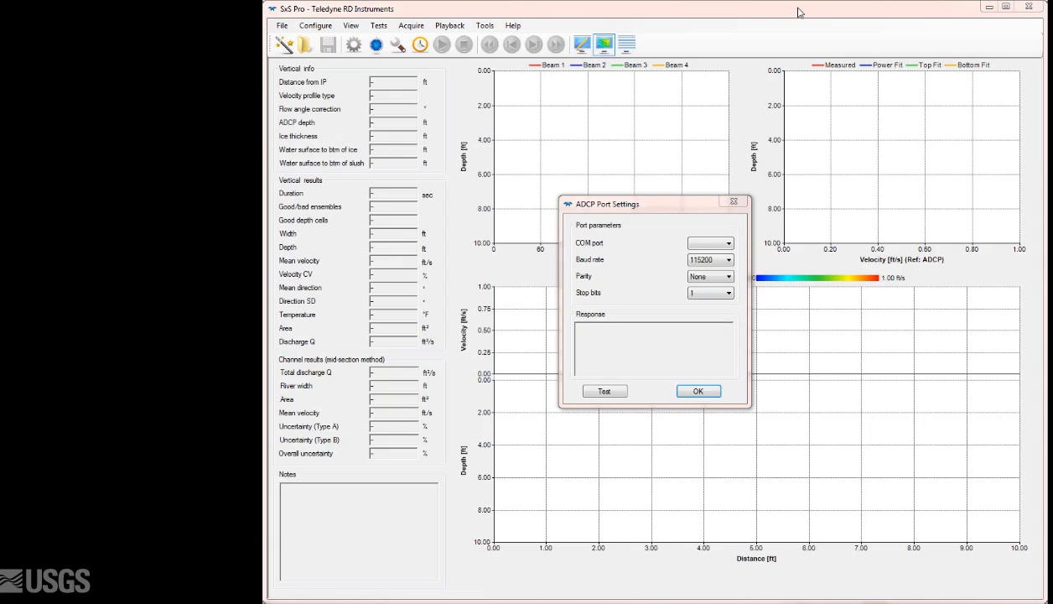
# - Dismiss the ADCP Port Settings dialog with OK, leaving the COM port blank
pyautogui.click(698, 390)
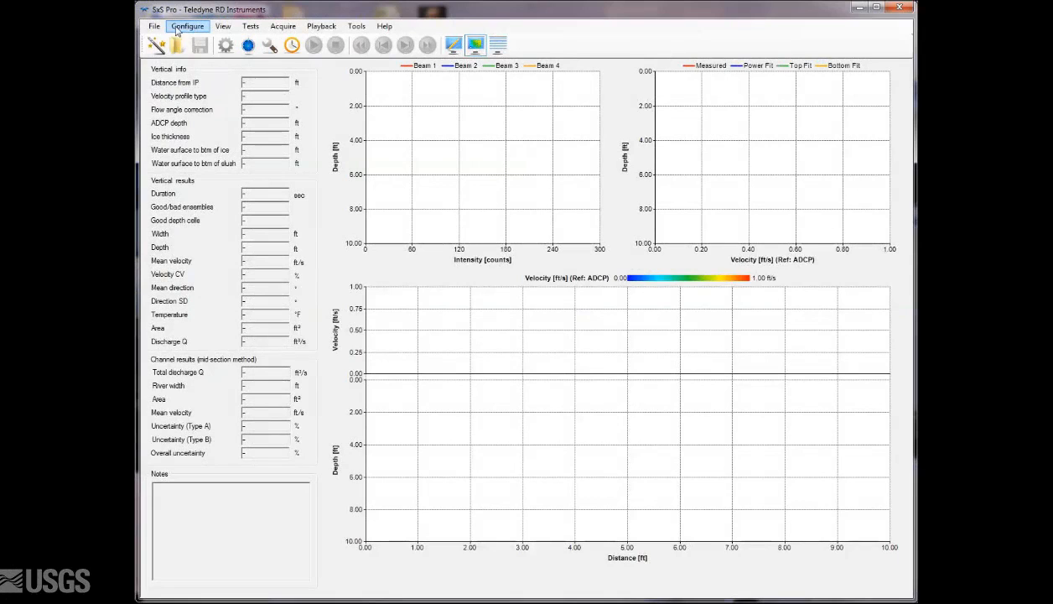
# - Reopen ADCP Port Settings from Configure and select COM28, keeping 115200 baud
pyautogui.click(187, 26)
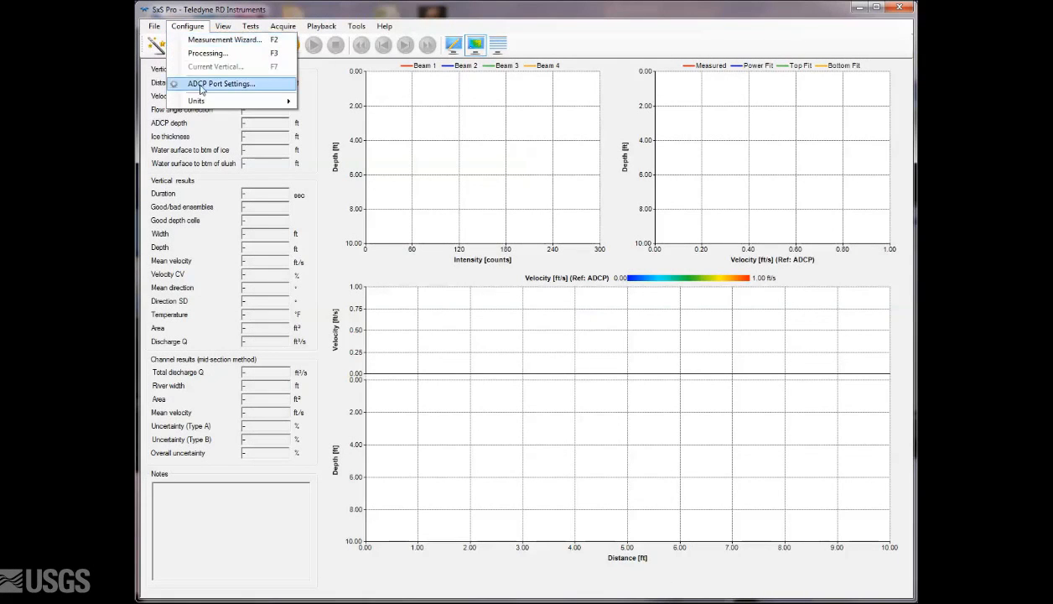
pyautogui.click(220, 83)
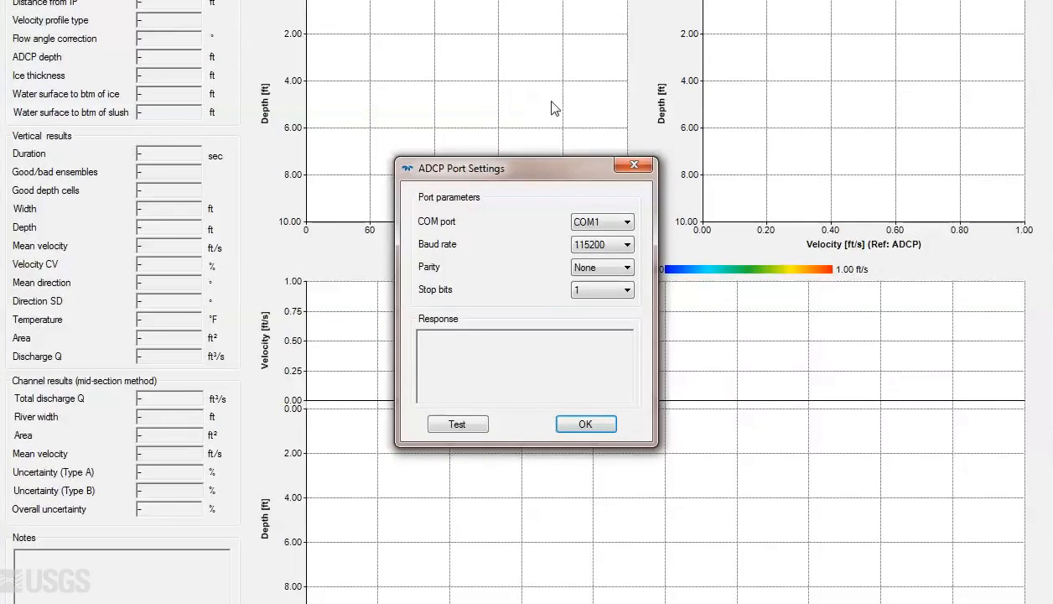
pyautogui.click(627, 221)
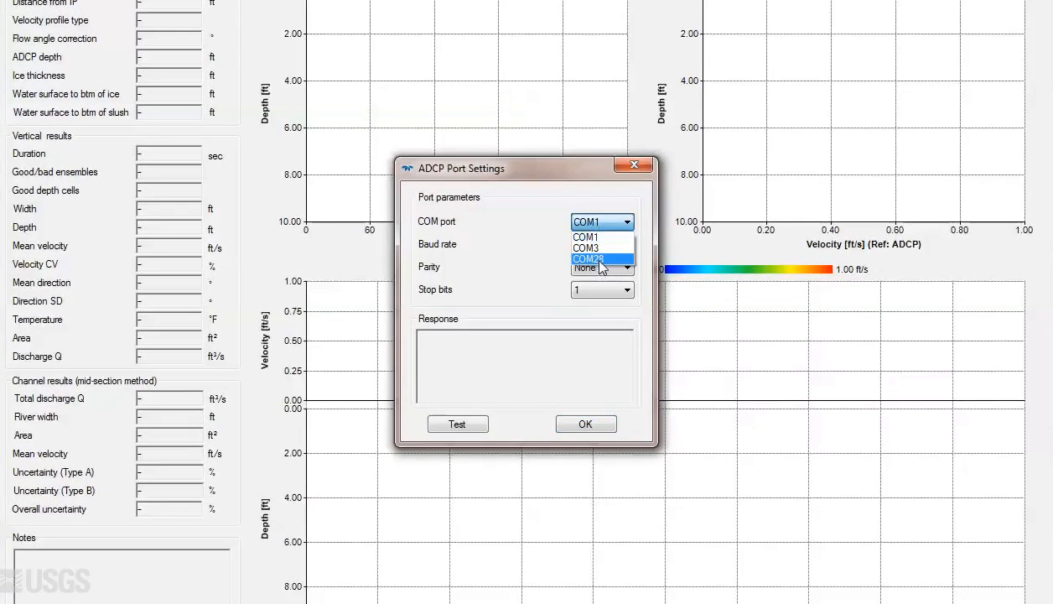
pyautogui.click(587, 259)
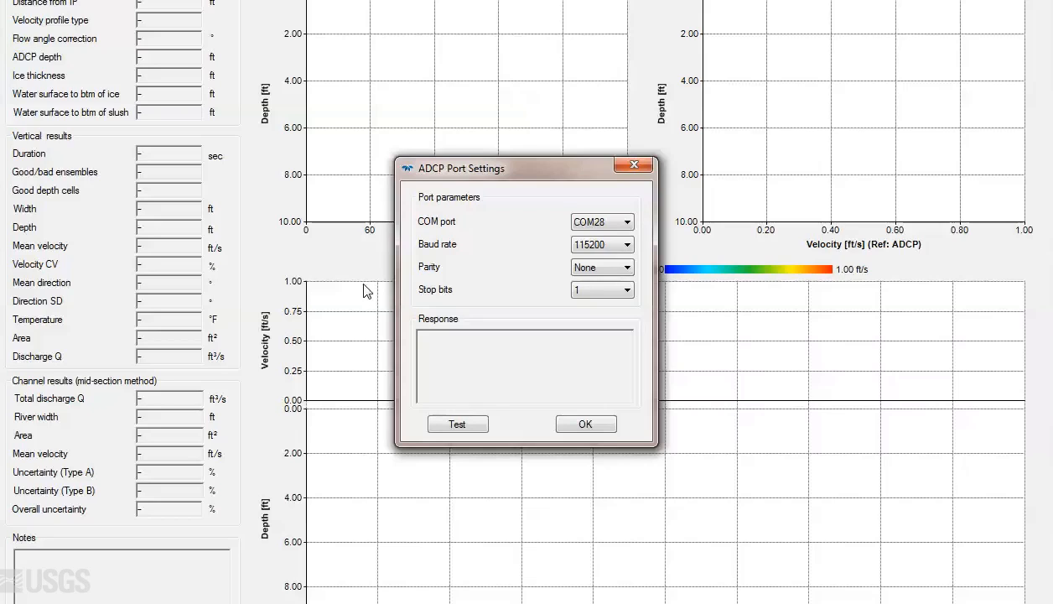
# - Test the COM28 connection until StreamPro firmware 31.13 responds, then accept with OK
pyautogui.click(456, 424)
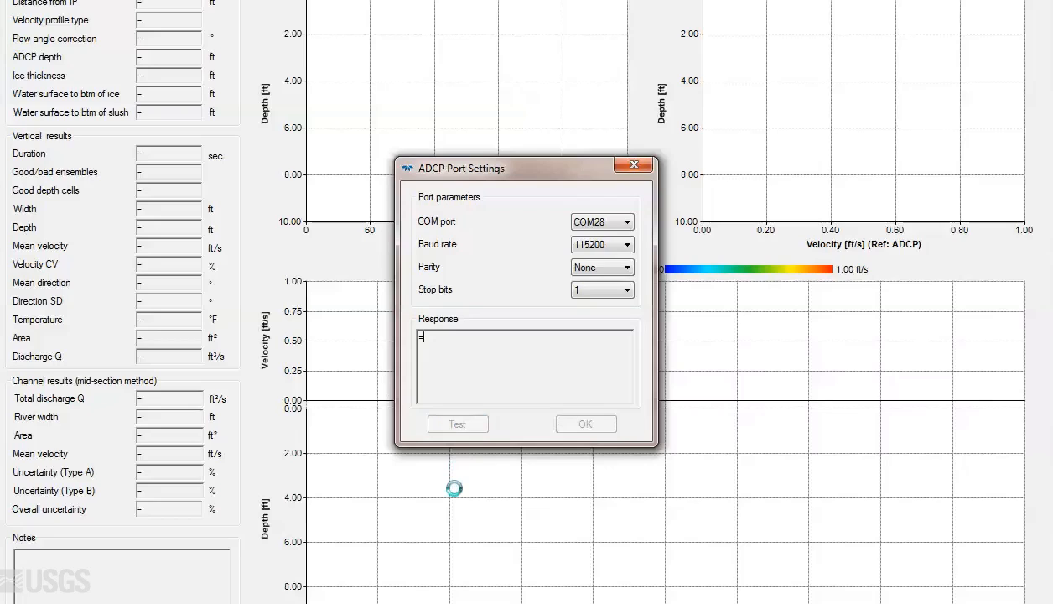
pyautogui.click(457, 423)
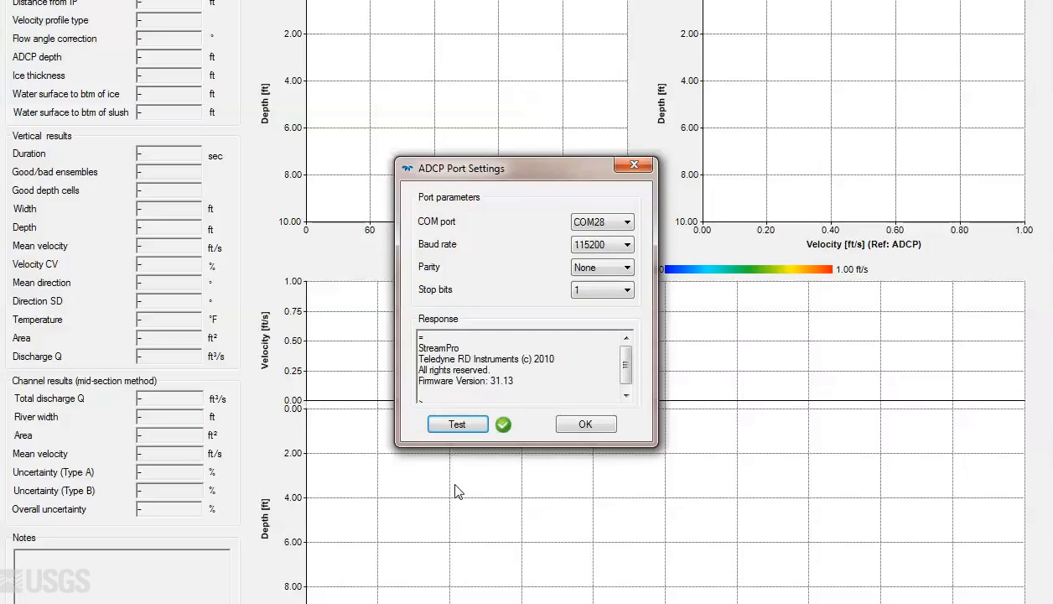
pyautogui.moveTo(585, 424)
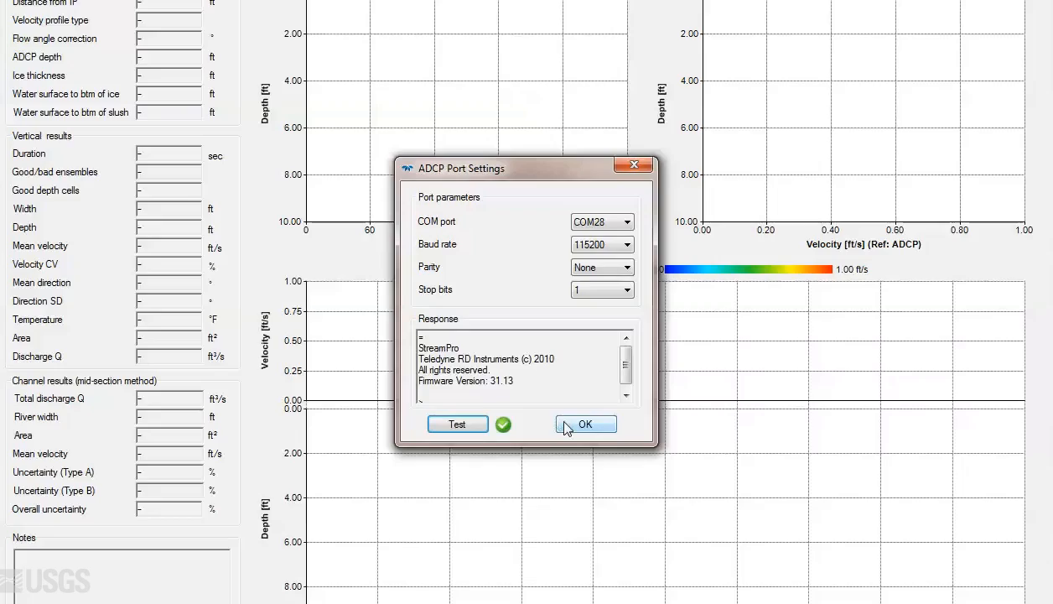
pyautogui.click(585, 423)
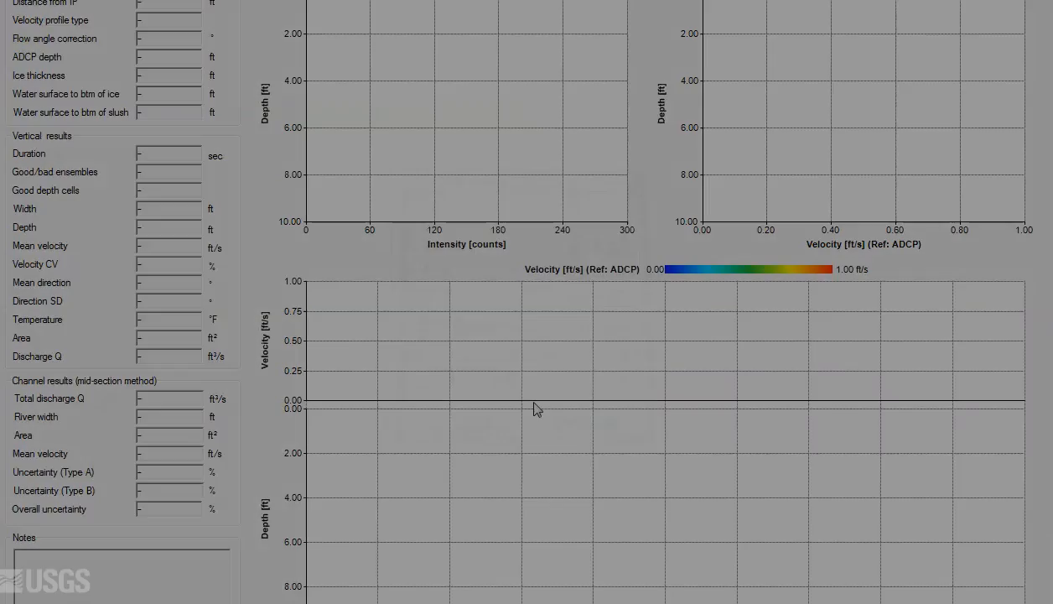
# - Launch the new measurement wizard and resolve the initialization error by confirming COM28 via Set port
pyautogui.click(52, 20)
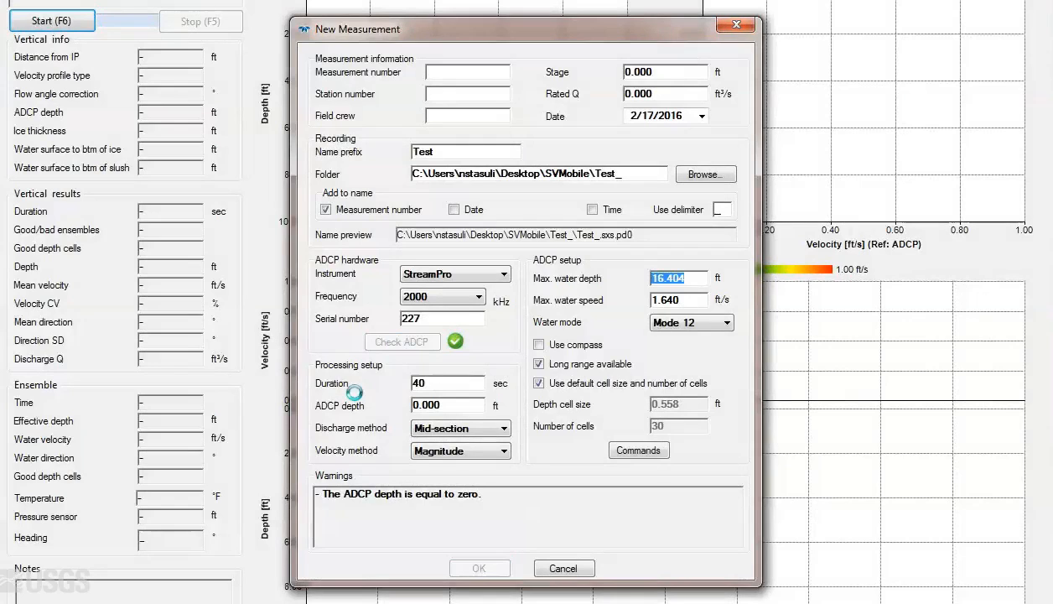
pyautogui.click(401, 341)
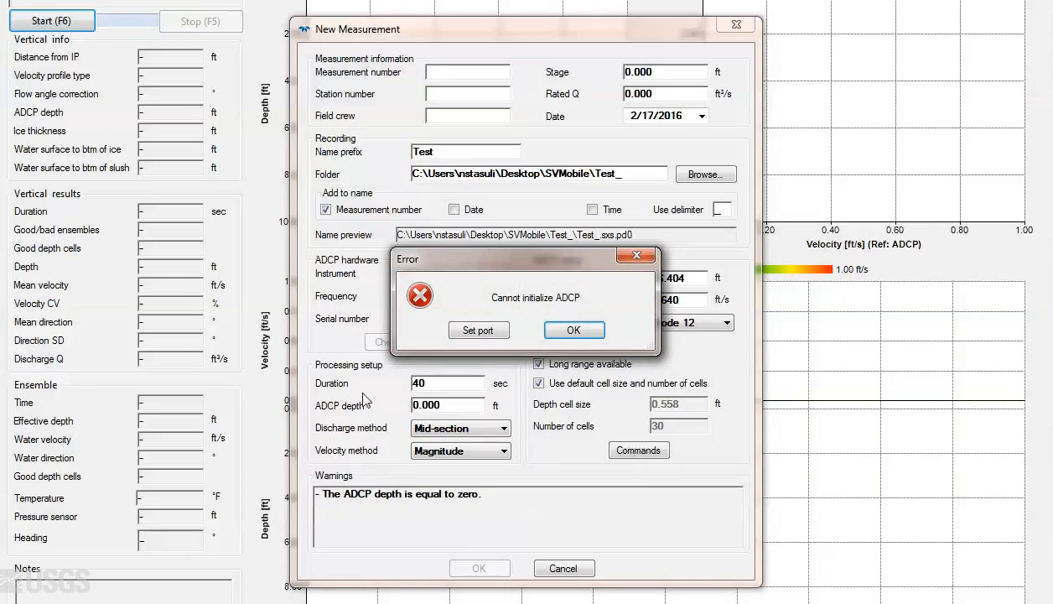
pyautogui.click(477, 329)
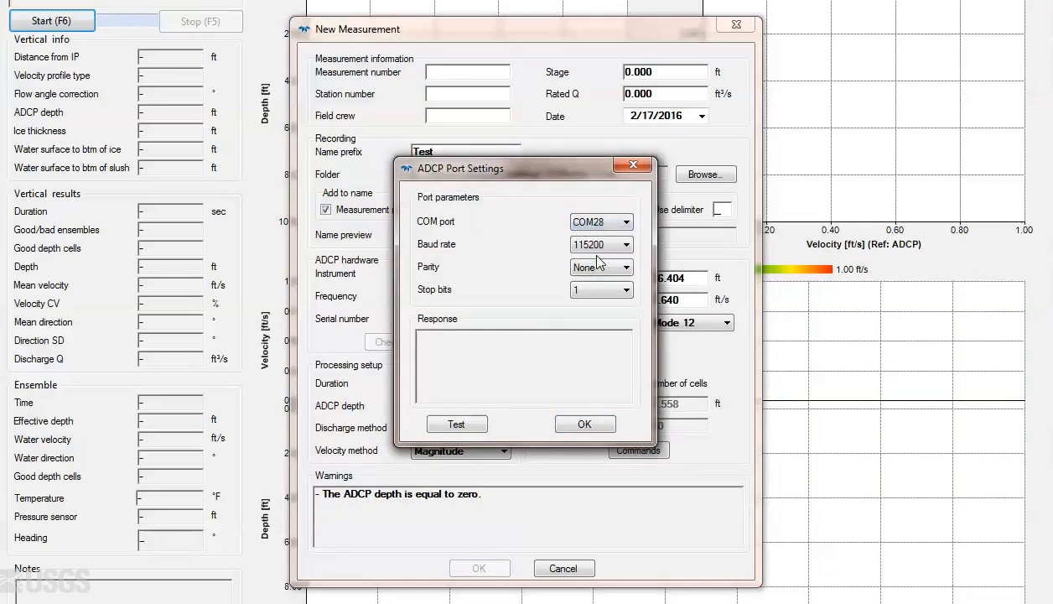
pyautogui.click(584, 423)
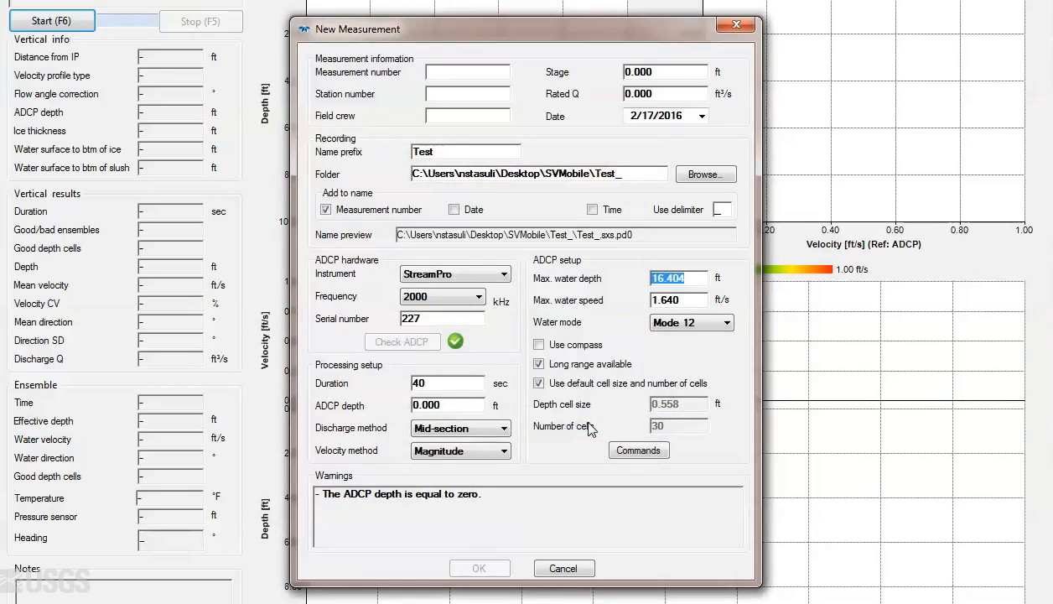